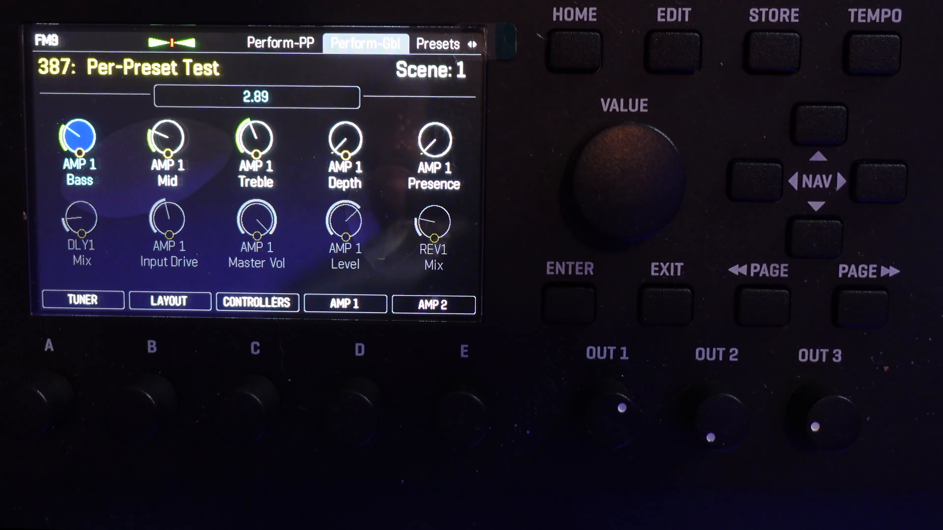
Page from the Perform-Gbl tab to the empty Perform-PP tab of preset 387.
{"action": "left_click", "coordinate": [280, 43]}
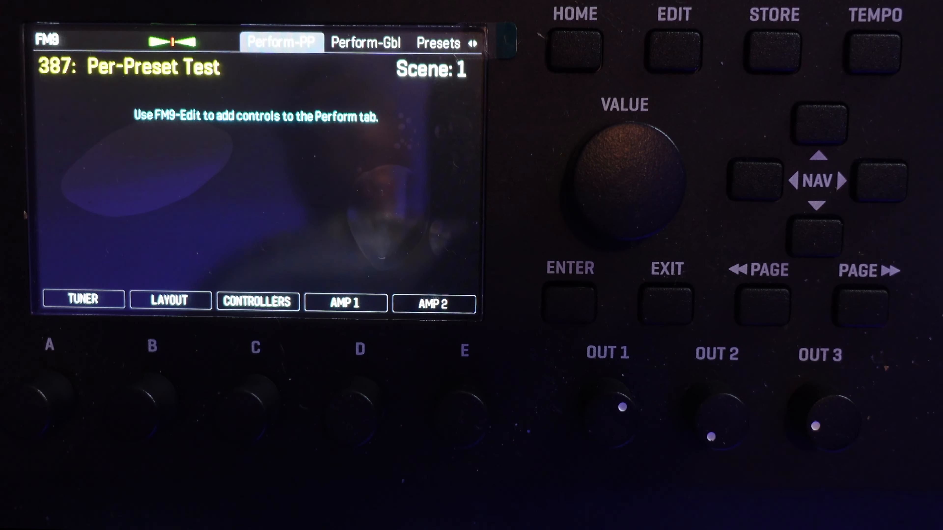
{"action": "left_click", "coordinate": [365, 43]}
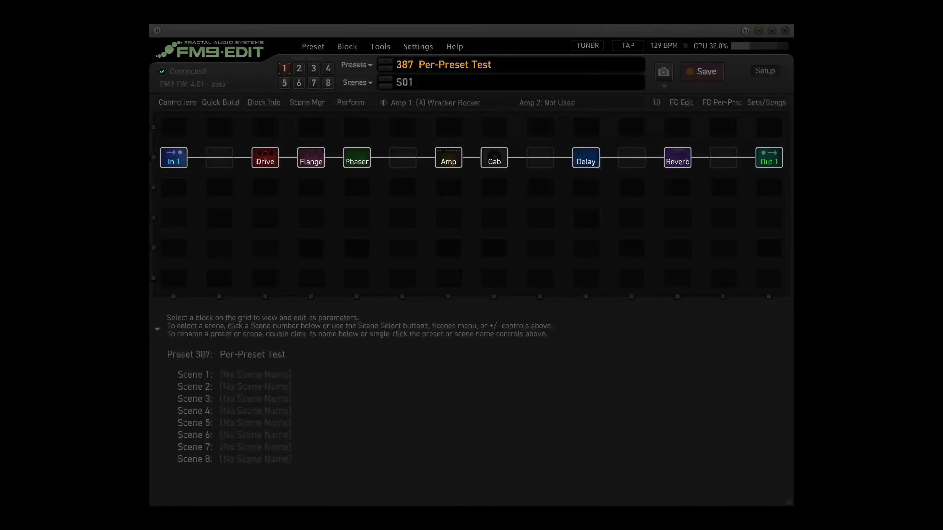
Load preset 386 Brad Whitford GoT FM9 and show its populated per-preset Perform page.
{"action": "left_click", "coordinate": [350, 103]}
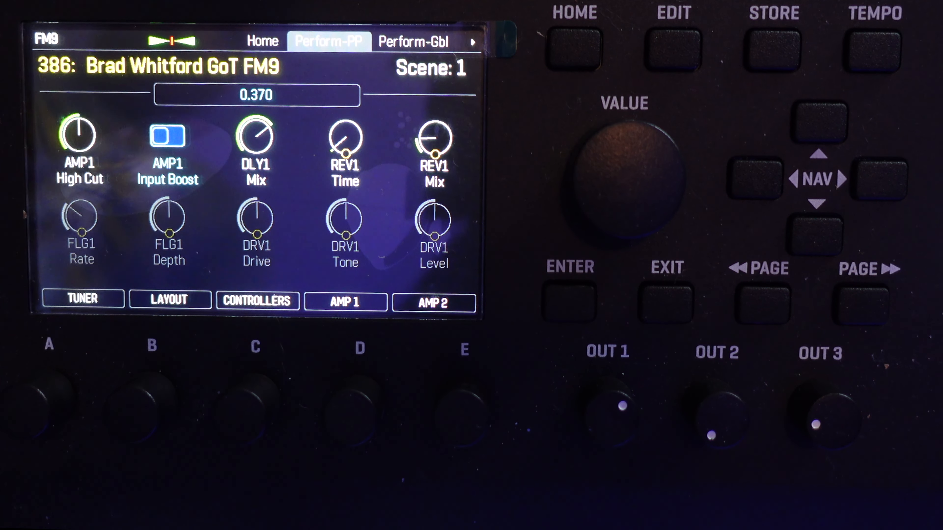
Load preset 170 Dual Amp Dual Delay and select its Amp 2 block.
{"action": "left_click", "coordinate": [79, 135]}
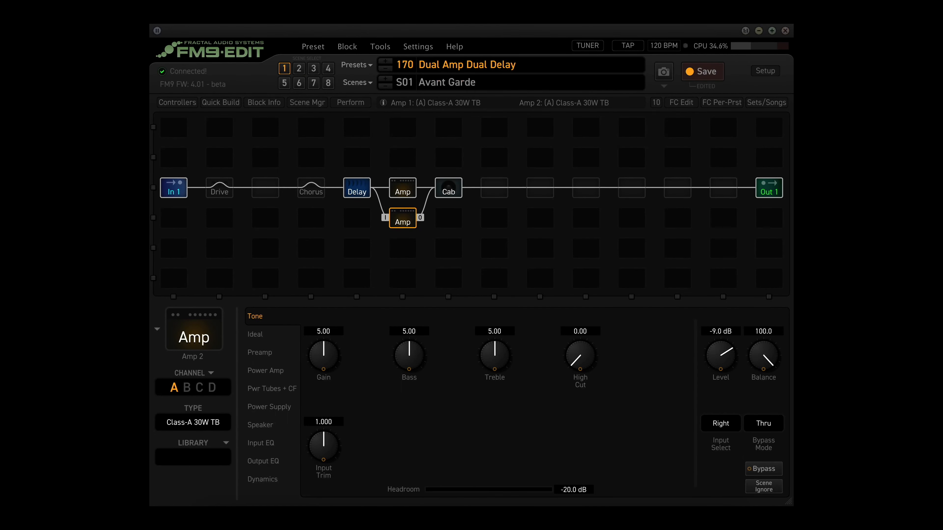
Show the Perform view for preset 170 with its Delay Master FB and Mix controls.
{"action": "left_click", "coordinate": [350, 103]}
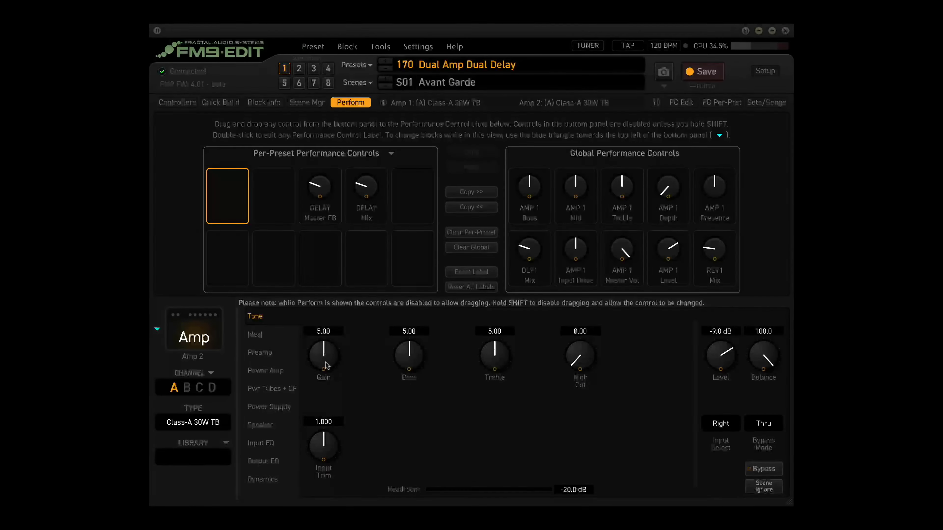
Add Amp2 Gain to the first per-preset slot and rename its label to uppercase 'GAI'.
{"action": "left_click_drag", "start_coordinate": [323, 355], "coordinate": [227, 196]}
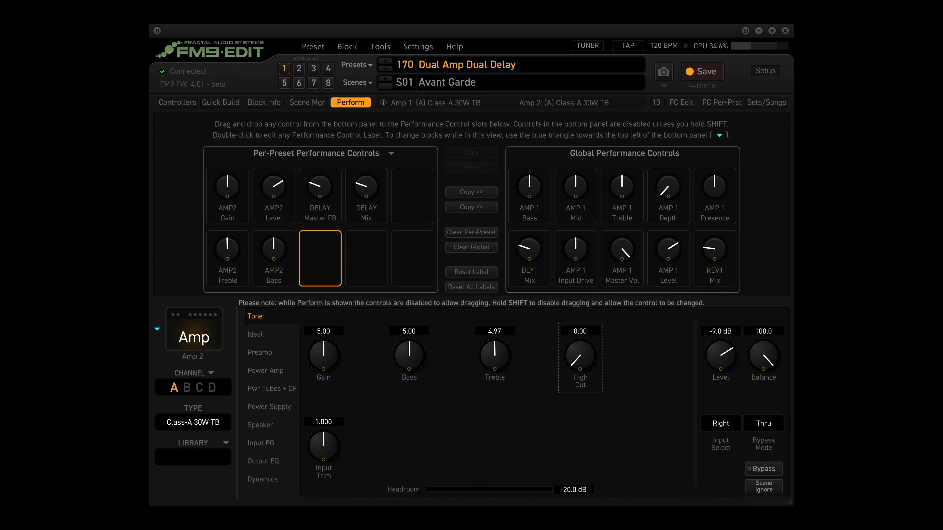
{"action": "type", "text": "GAI"}
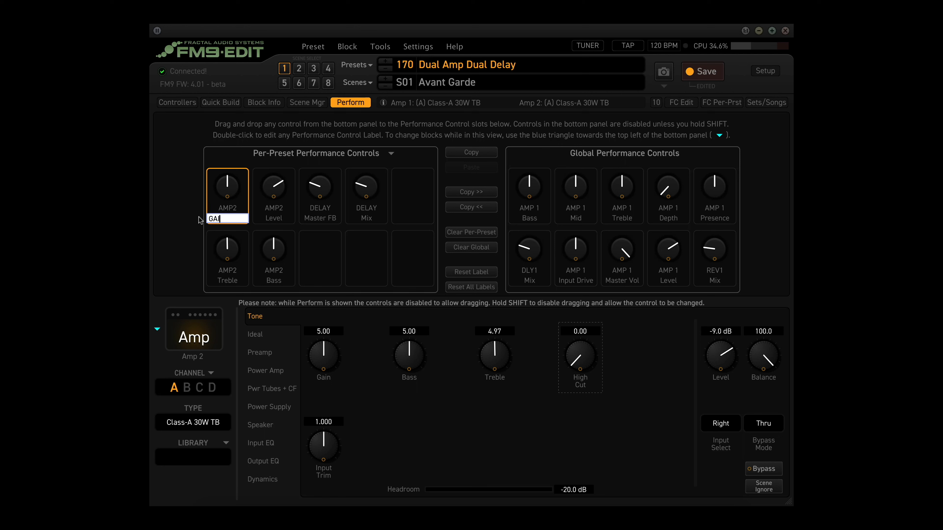